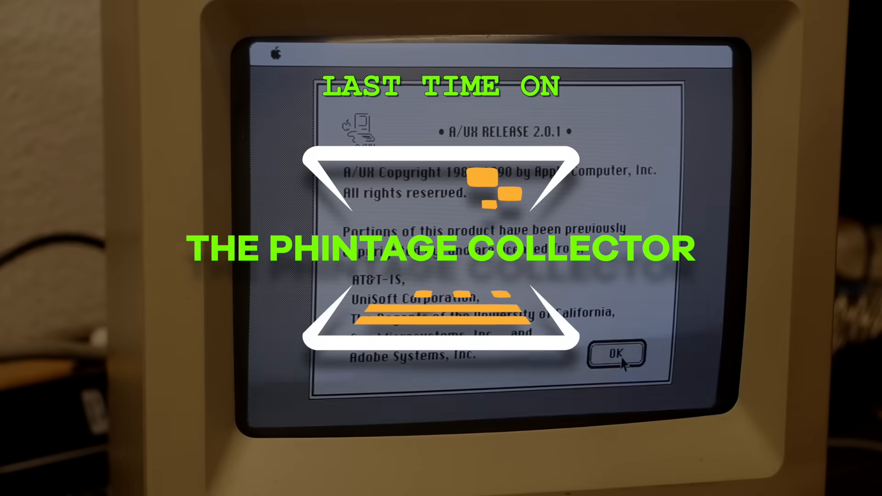
# Dismiss the A/UX Release 2.0.1 notice and log in as the registered user.
pyautogui.click(615, 353)
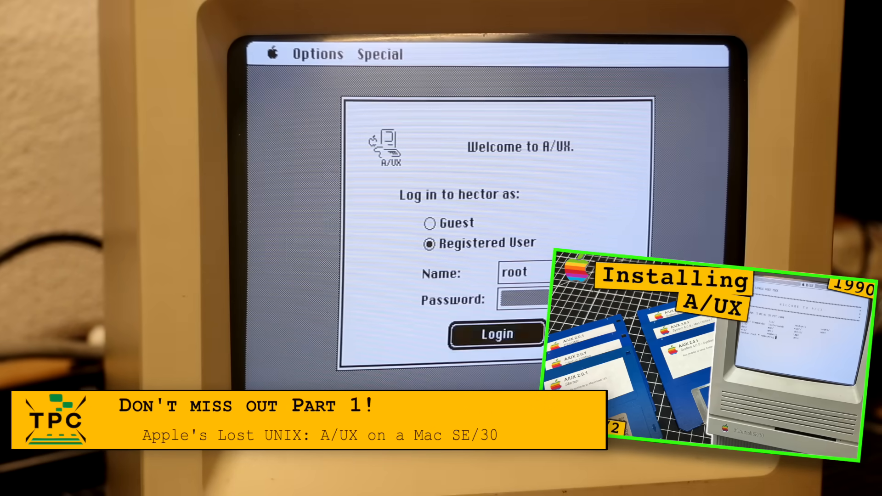
pyautogui.click(495, 333)
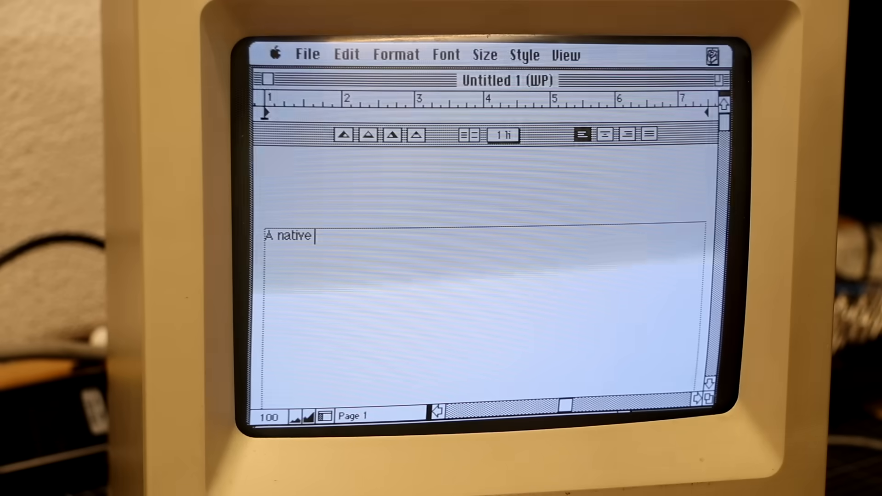
# Continue the sentence with 'app running on A' in the Untitled 1 WP document.
pyautogui.write('app runnin')
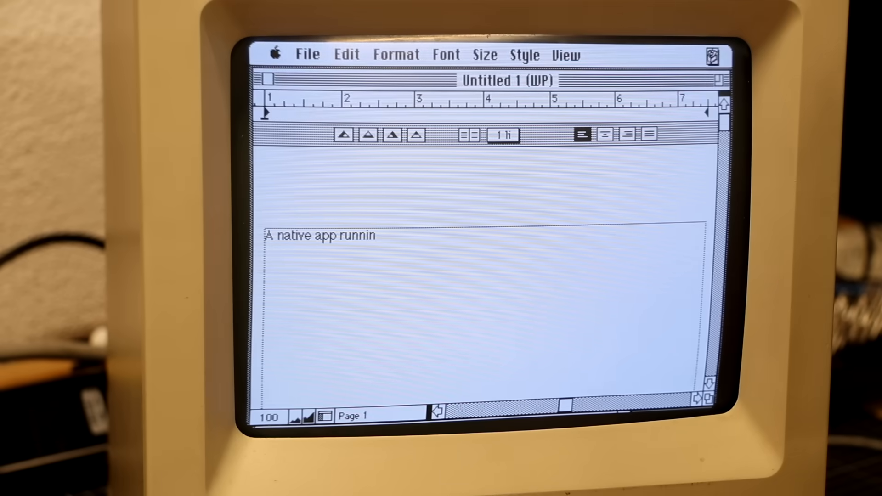
pyautogui.write('g on A')
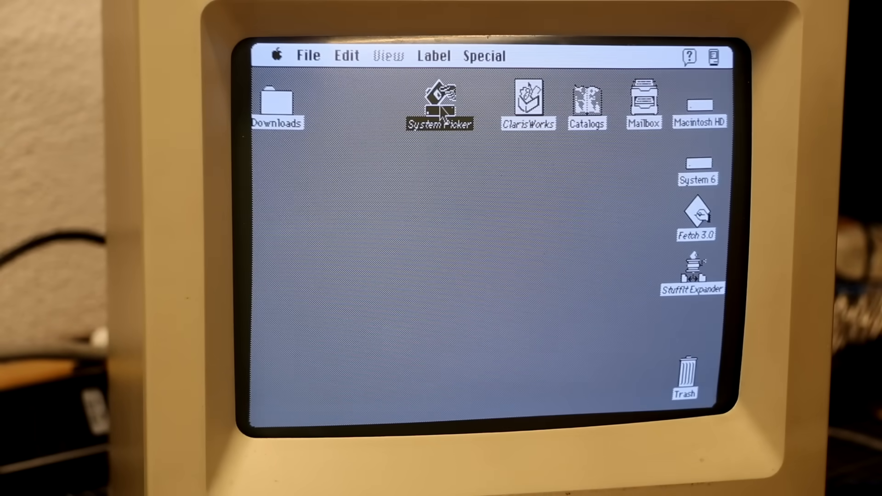
# Launch System Picker from the desktop and reach its System Folder selection dialog.
pyautogui.doubleClick(440, 104)
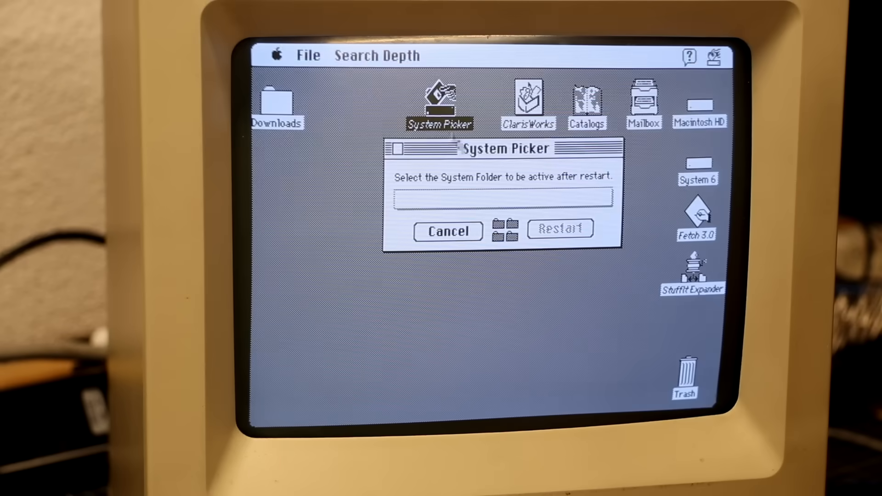
pyautogui.click(504, 199)
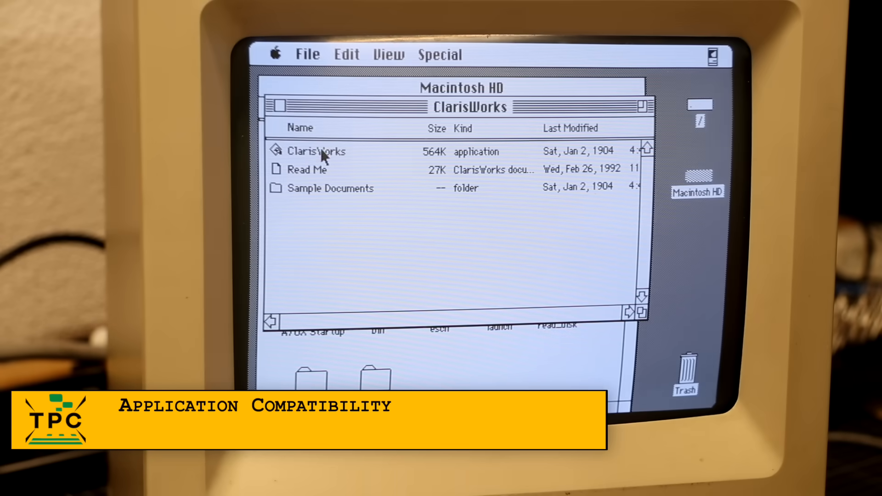
# Try launching ClarisWorks, then TeachText from the Tools folder.
pyautogui.click(318, 151)
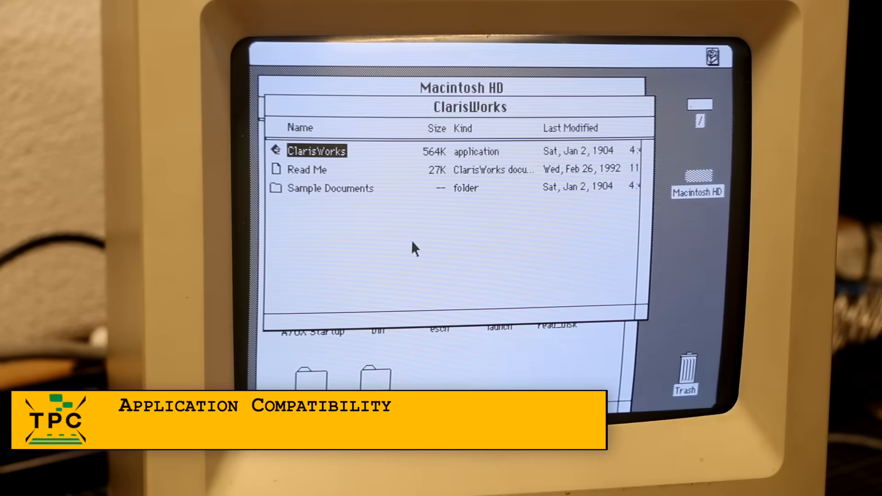
pyautogui.doubleClick(317, 150)
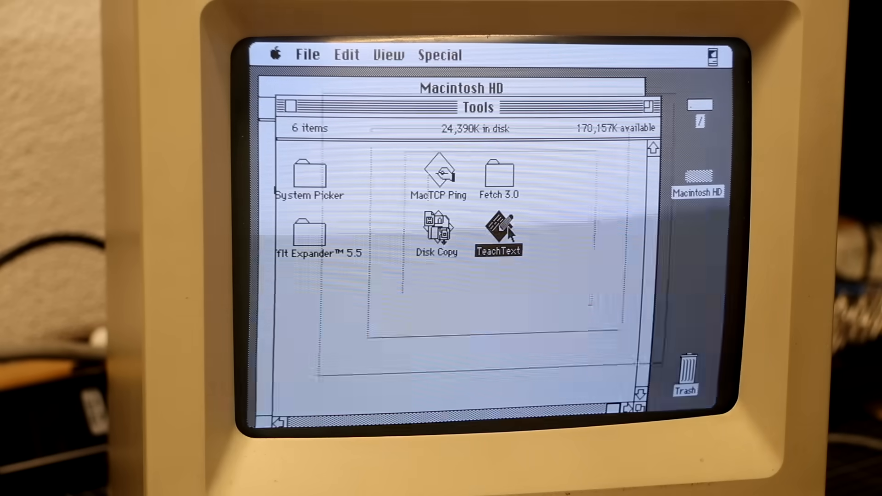
pyautogui.doubleClick(497, 230)
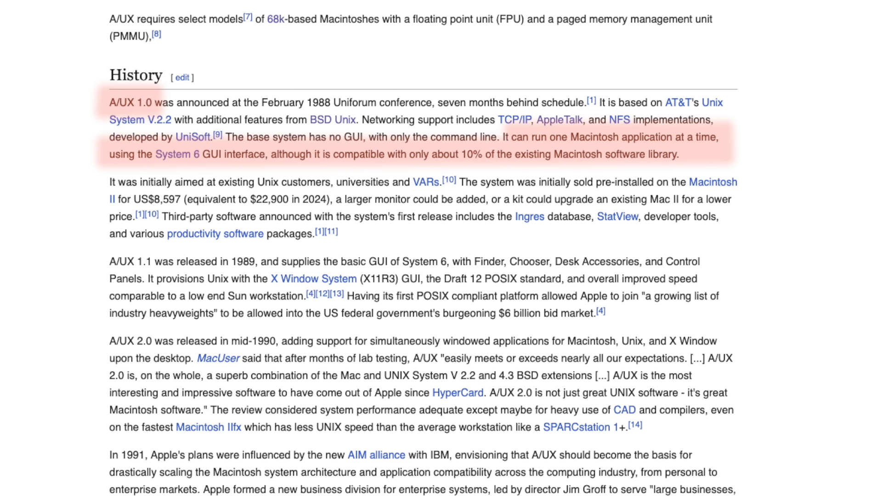
pyautogui.scroll(-3)
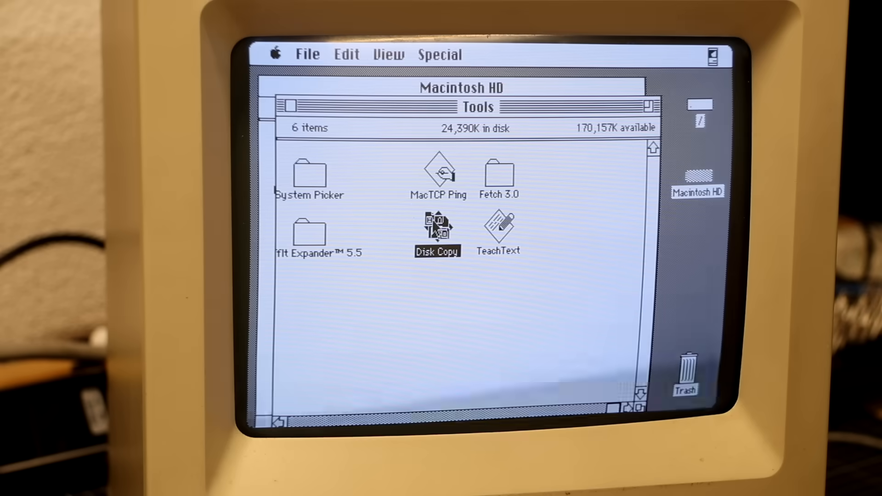
# Try Disk Copy, accept its System 7.0.1 warning, then launch Photoshop 2.0.1.
pyautogui.doubleClick(437, 226)
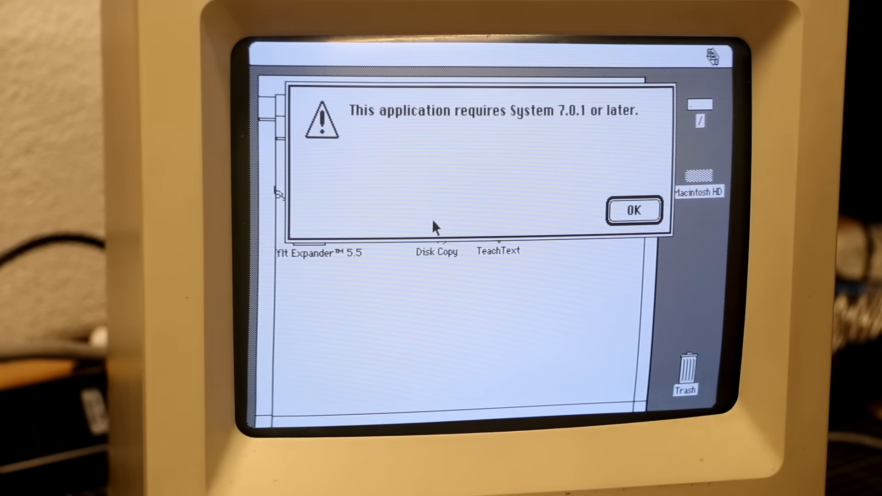
pyautogui.click(634, 211)
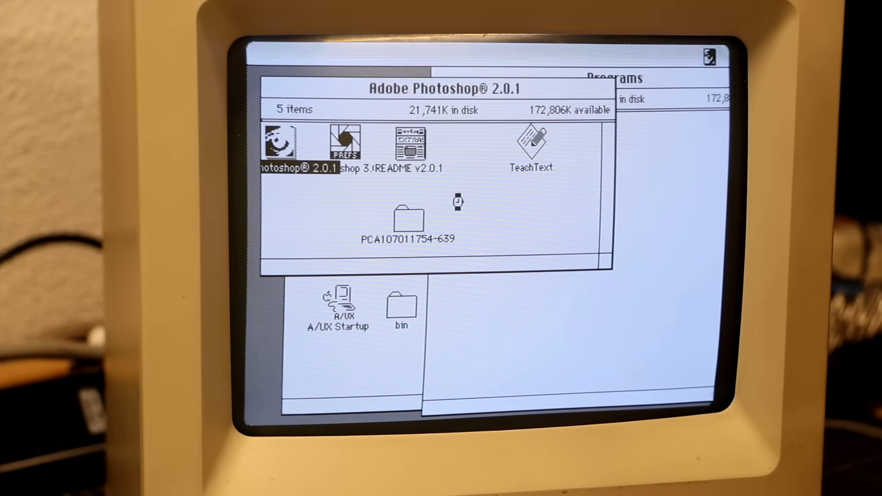
pyautogui.doubleClick(280, 139)
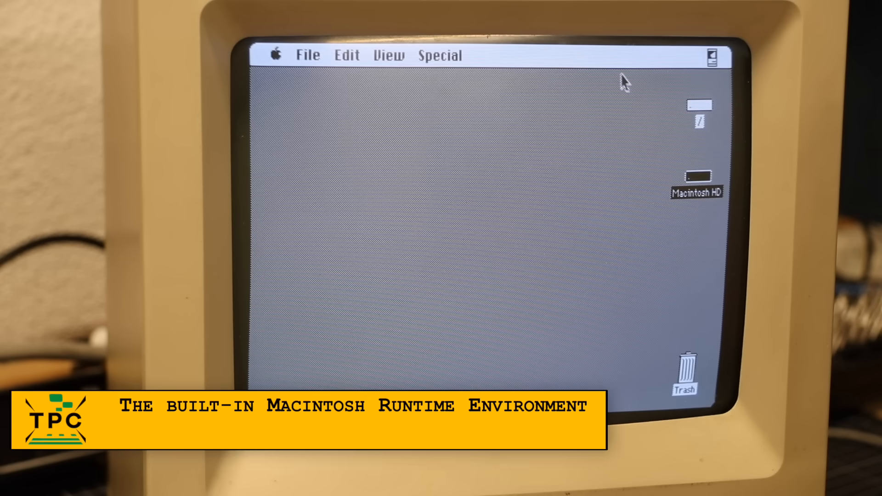
# Browse the root / volume window, close it, and bring up CommandShell.
pyautogui.doubleClick(698, 176)
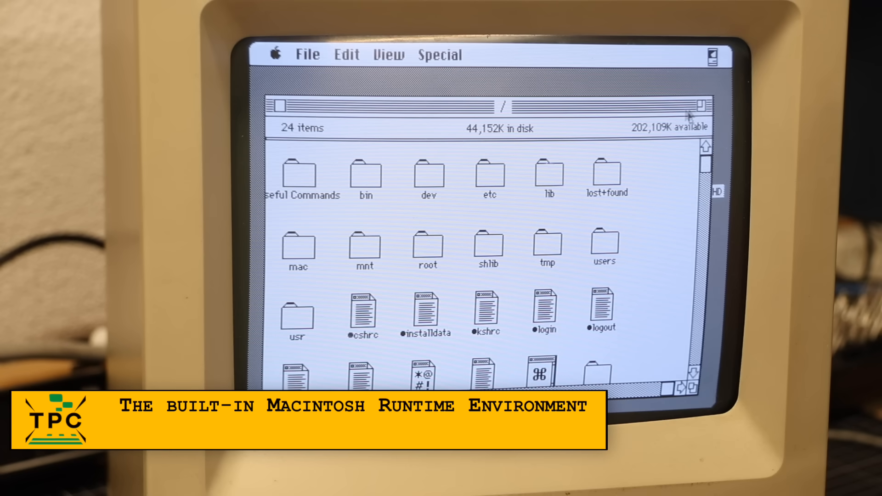
pyautogui.click(275, 55)
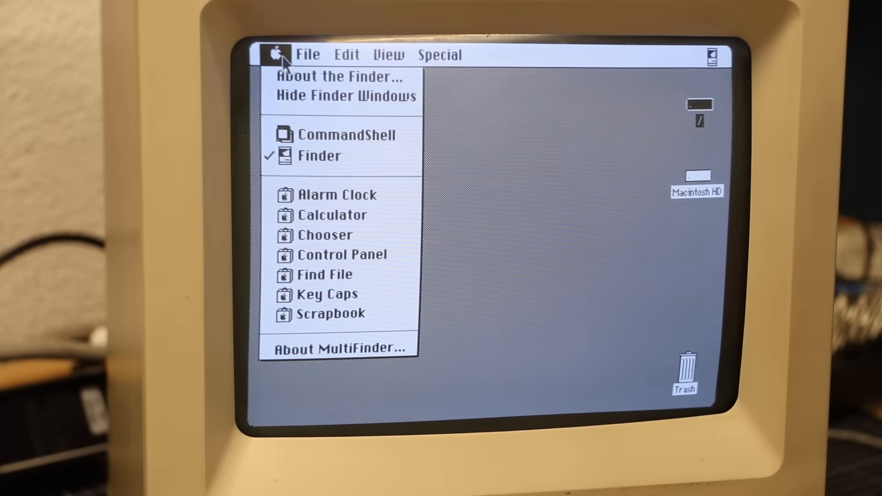
pyautogui.click(338, 76)
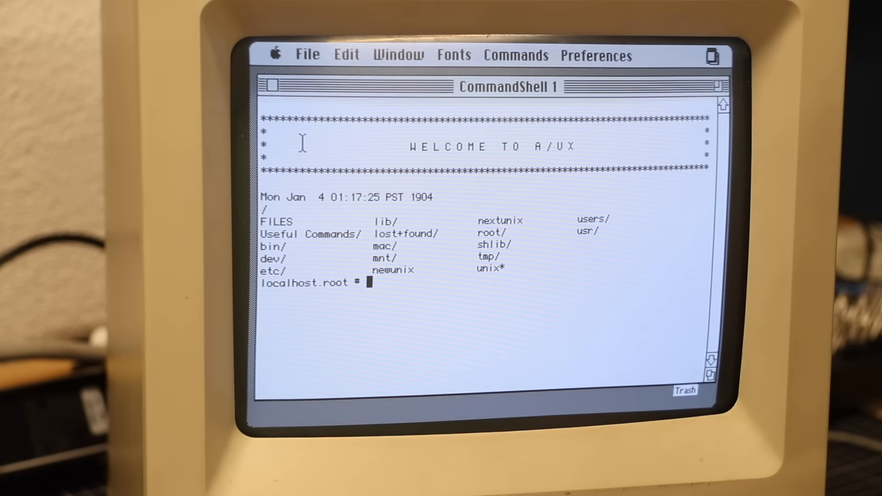
# List all running processes with ps -ef at the root prompt.
pyautogui.write('ps -ef')
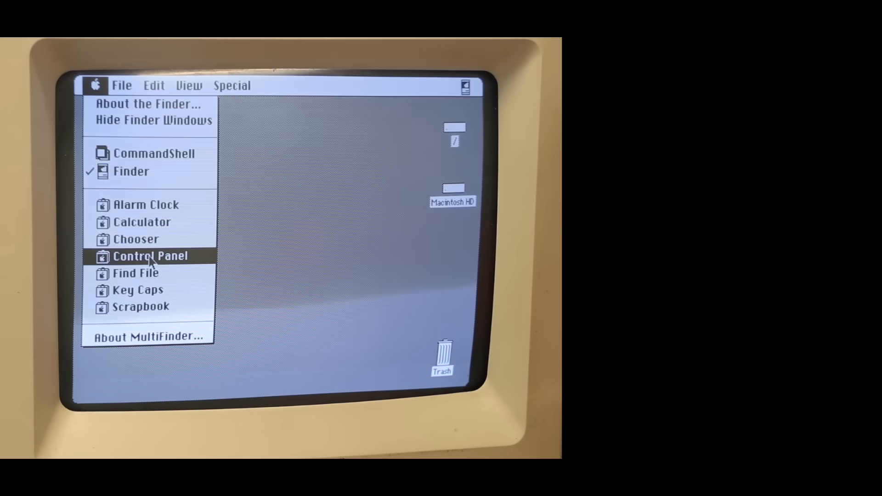
# Review the Color, Keyboard and MacTCP panels in Control Panel.
pyautogui.click(149, 256)
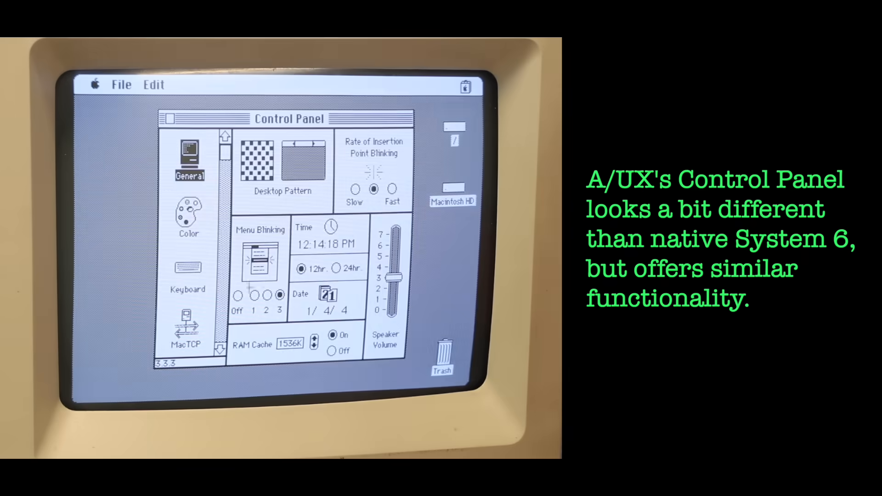
pyautogui.click(189, 220)
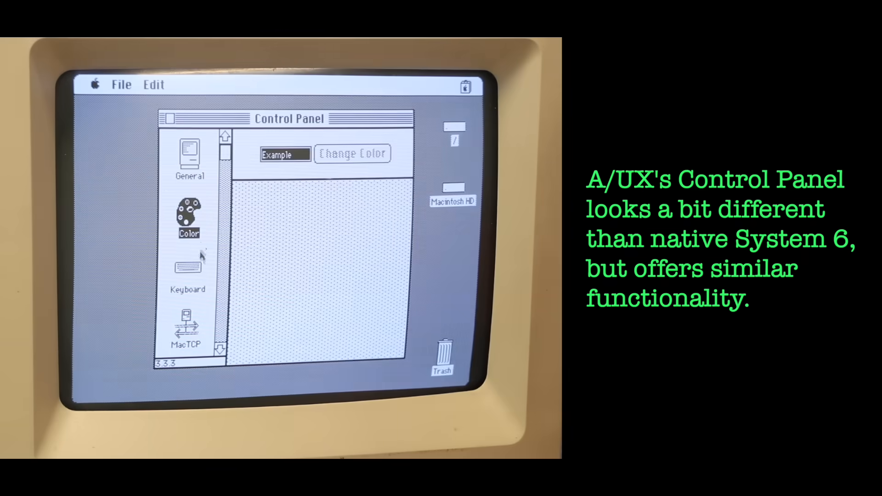
pyautogui.click(187, 270)
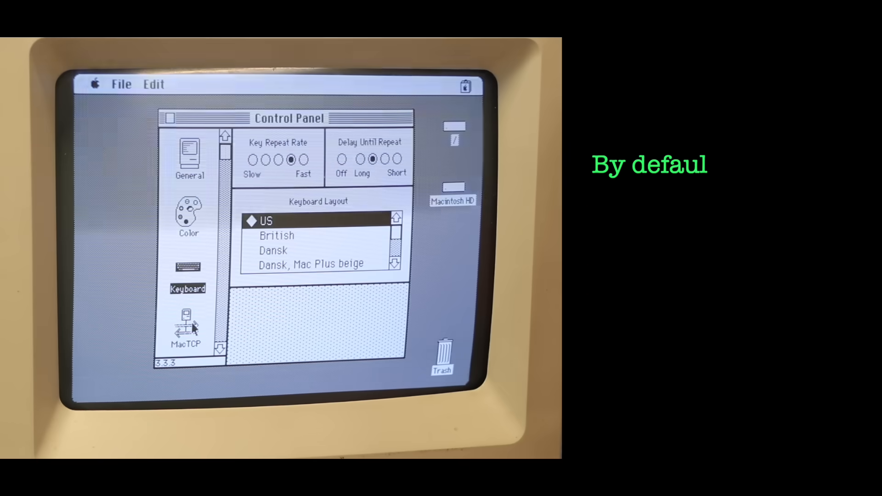
pyautogui.click(186, 321)
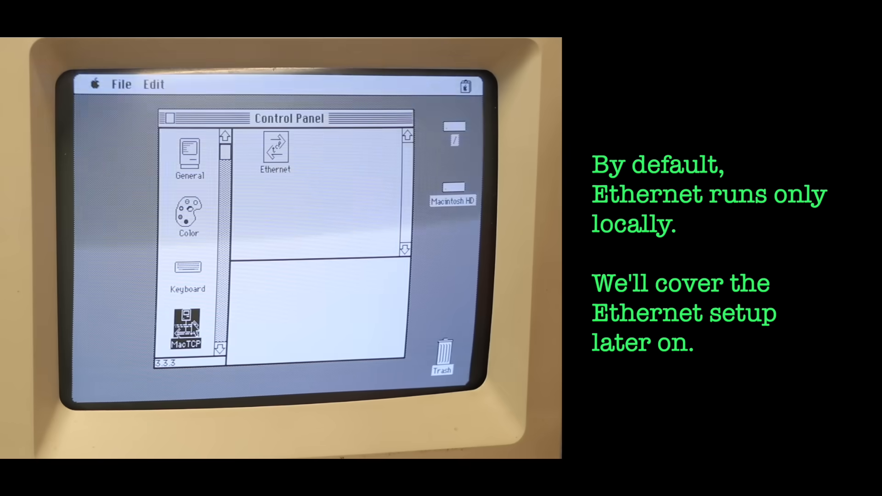
pyautogui.click(187, 329)
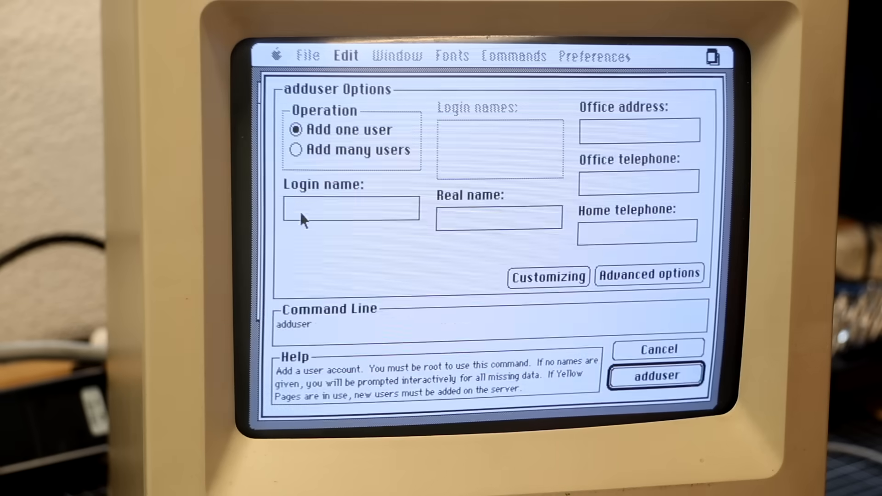
# Enter real name 'PHINTAGE COLLECTOR' and run the adduser command creating user TPC.
pyautogui.write('PHINTAGE COLLECTOR')
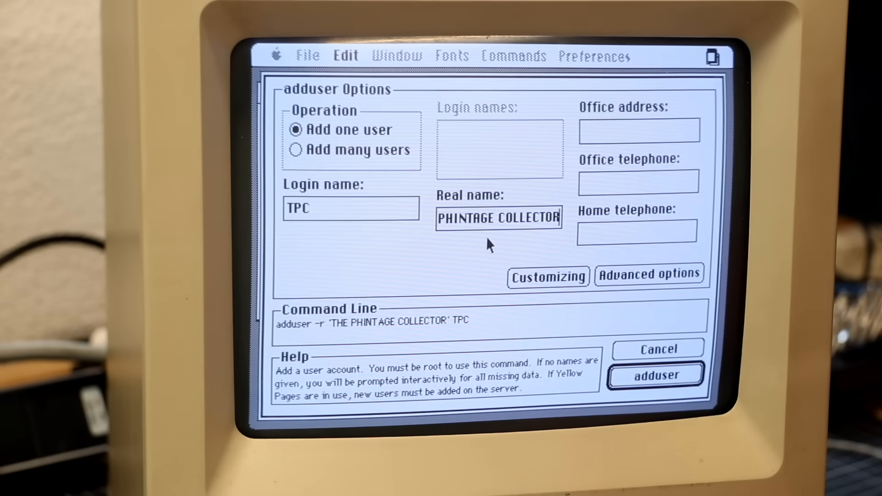
pyautogui.moveTo(613, 369)
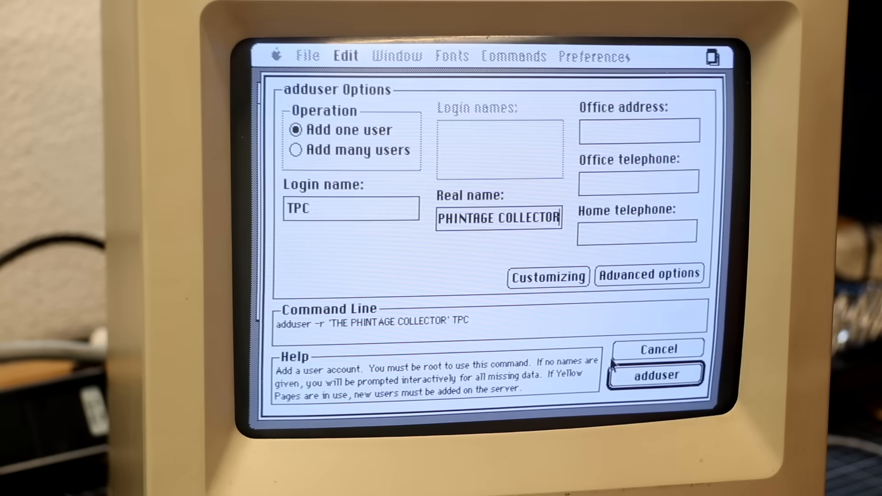
pyautogui.click(655, 375)
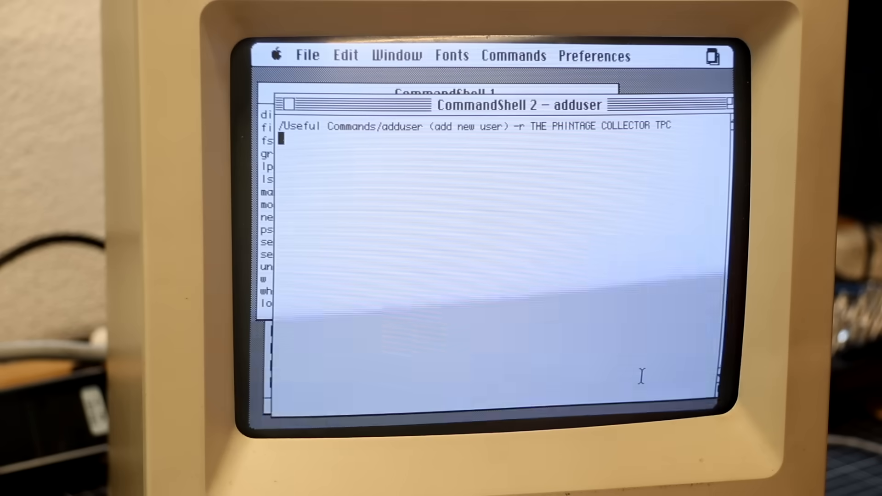
pyautogui.press('Return')
pyautogui.write('man')
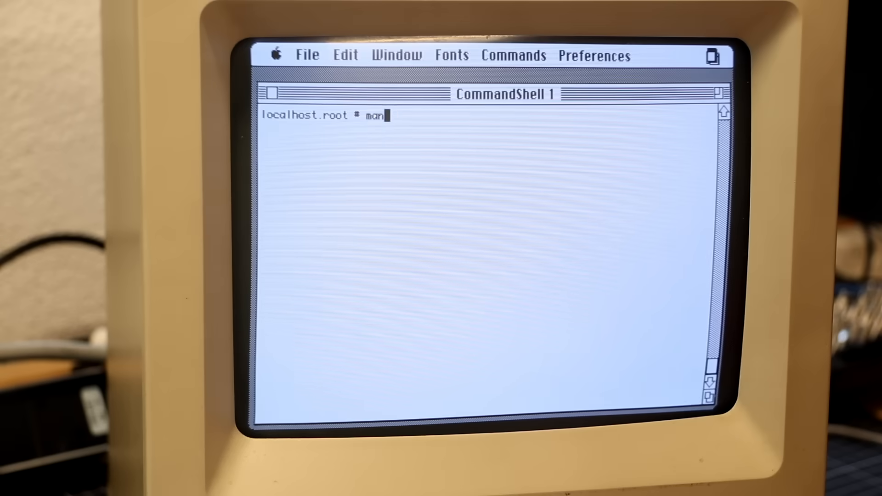
# View man adduser, cd into "Useful Commands", and run ps there.
pyautogui.write('adduser')
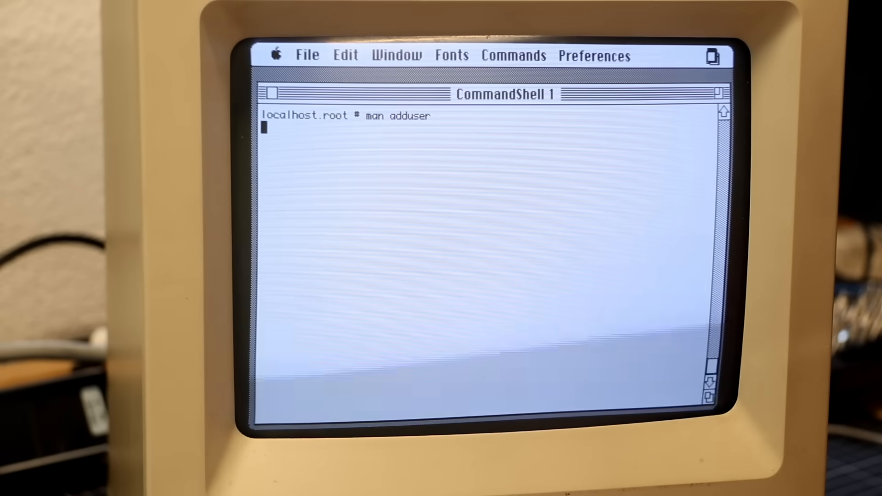
pyautogui.press('Return')
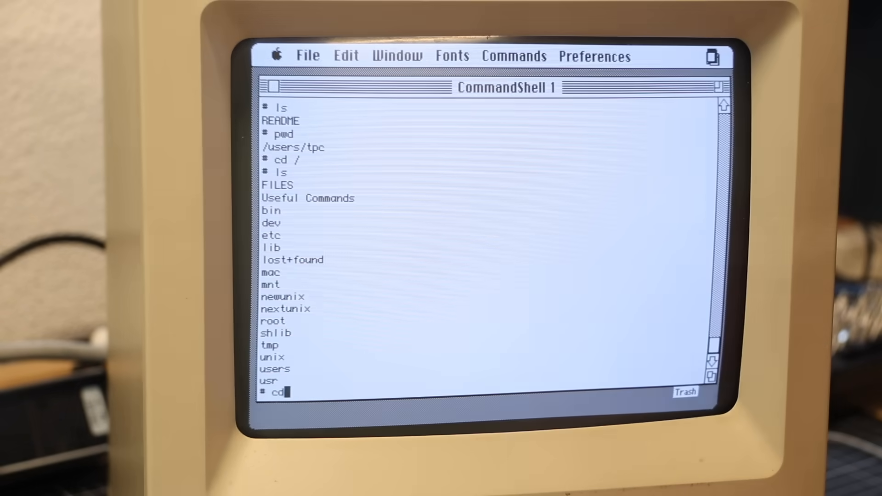
pyautogui.write('"Useful Comm')
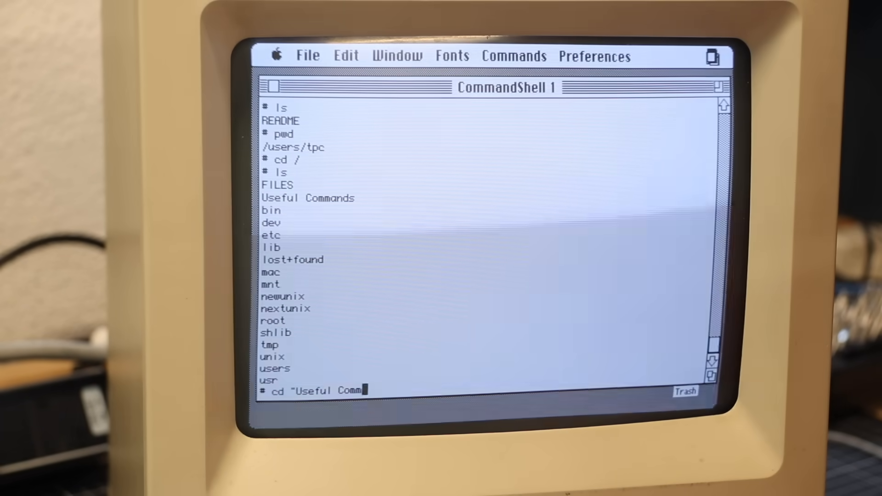
pyautogui.write('ands"')
pyautogui.write("'./ps (process status)")
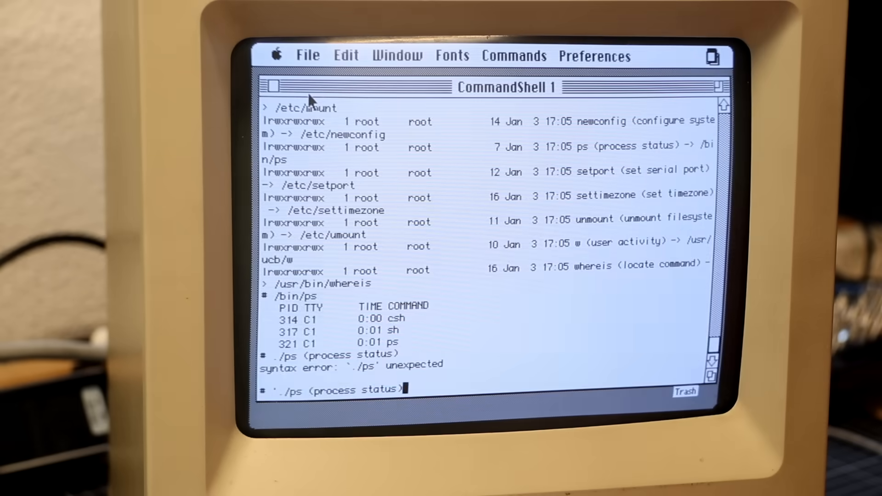
pyautogui.press('Return')
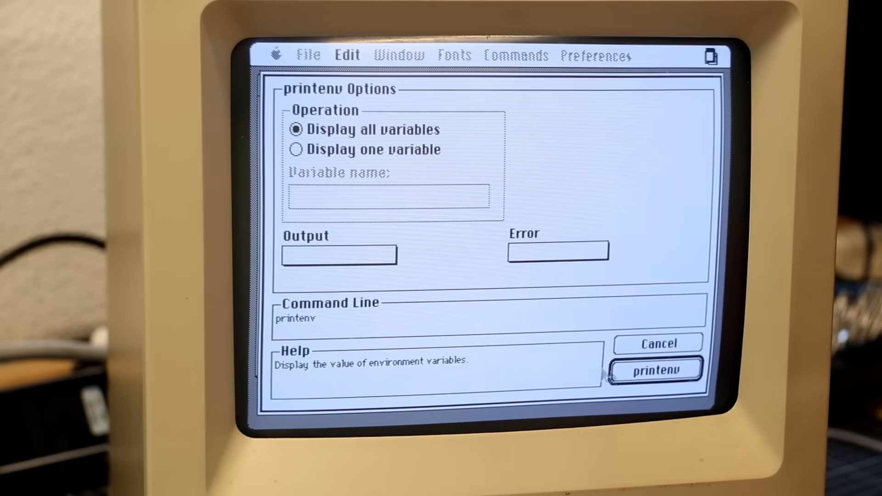
# Dismiss the printenv Options dialog and return to CommandShell 1.
pyautogui.click(653, 370)
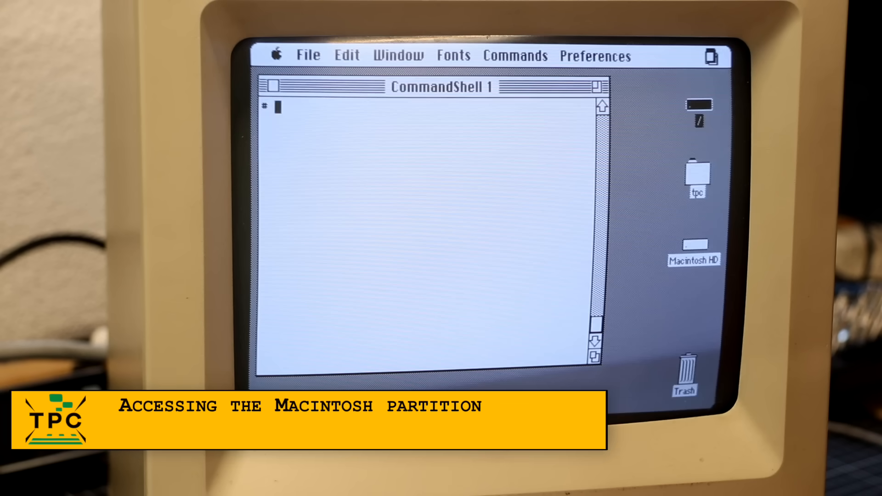
# Run mount in CommandShell 1 to reach the Macintosh partition at /mac.
pyautogui.click(694, 250)
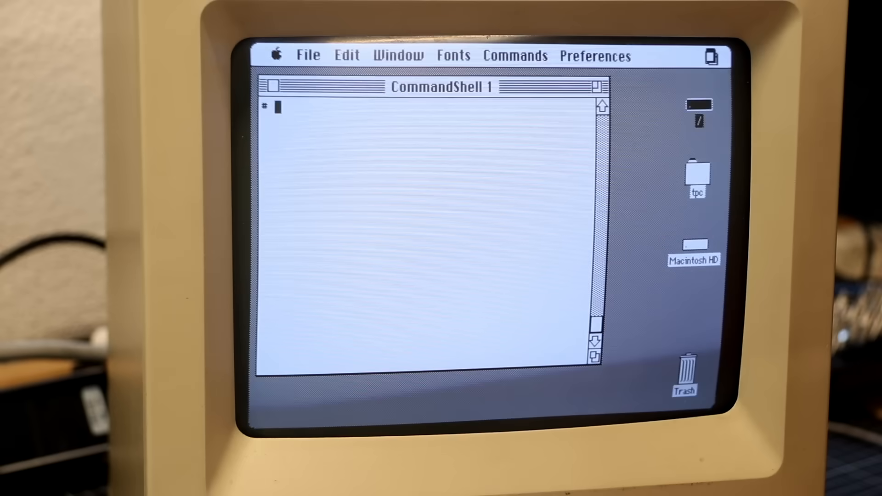
pyautogui.write('mou')
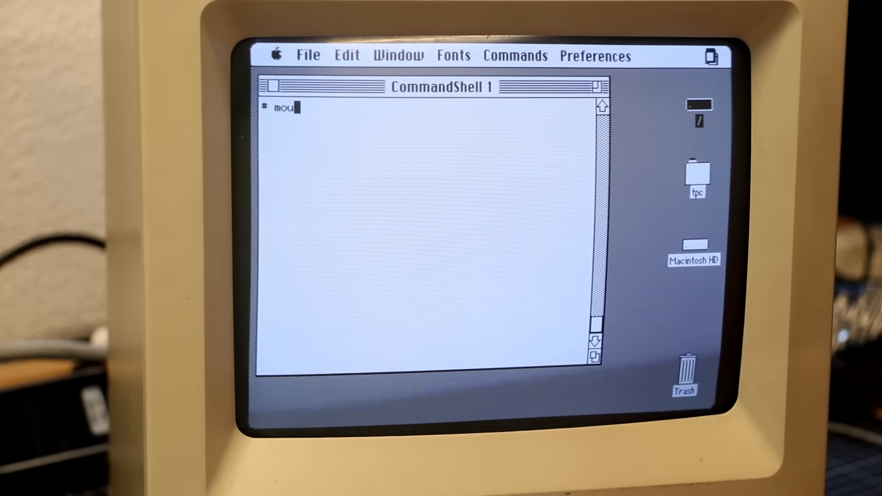
pyautogui.press('Return')
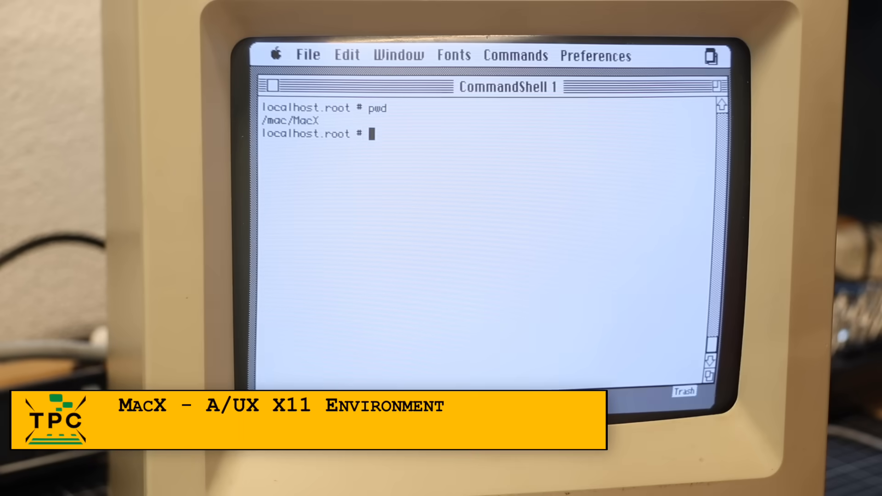
# List the MacX folder contents and launch the xcalc calculator from the shell.
pyautogui.write('ls -')
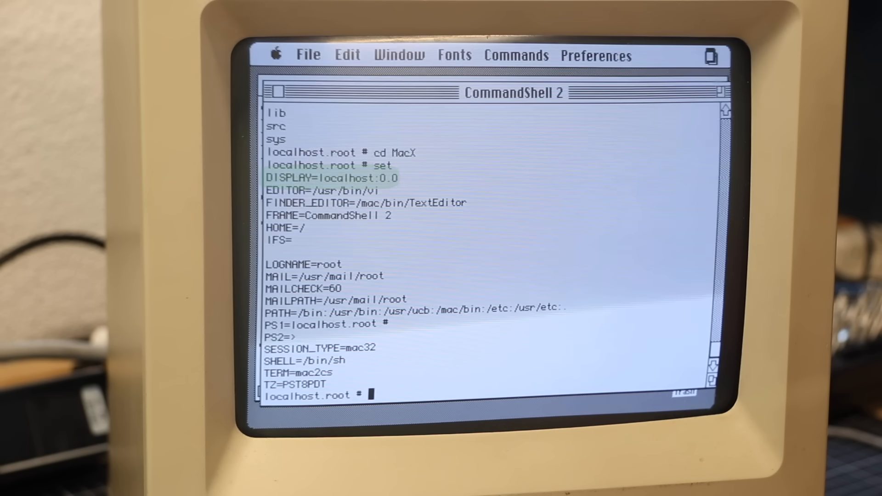
pyautogui.write('ls')
pyautogui.write('./xcalc')
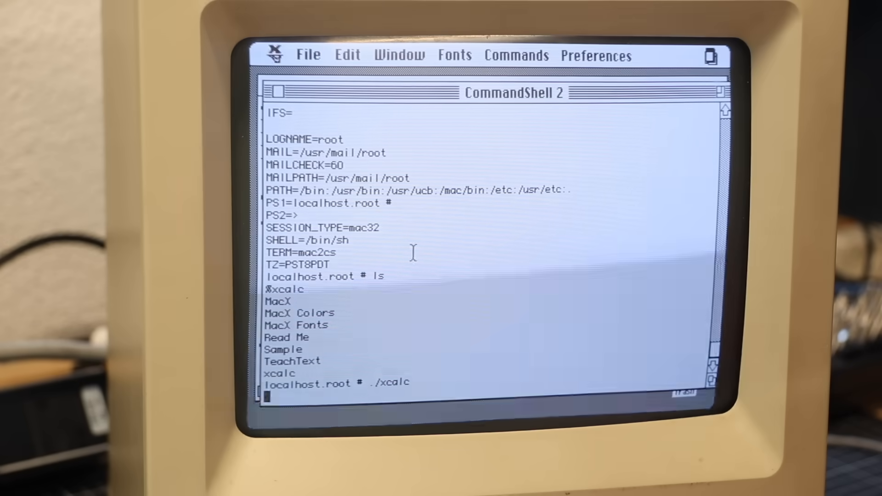
pyautogui.press('Return')
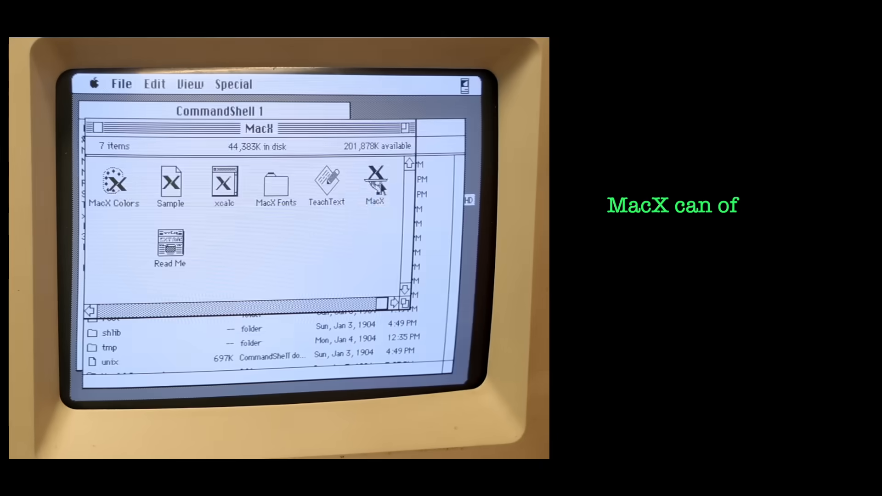
# Launch the MacX application from its Finder folder.
pyautogui.doubleClick(375, 183)
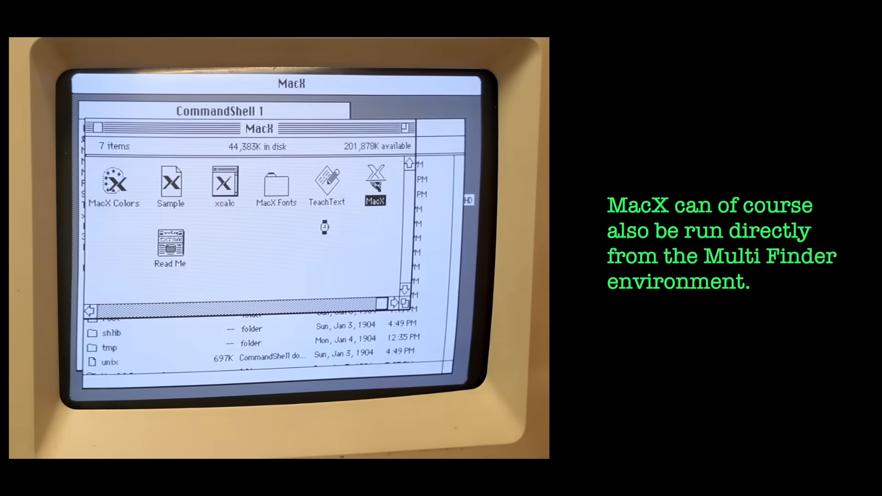
pyautogui.doubleClick(375, 185)
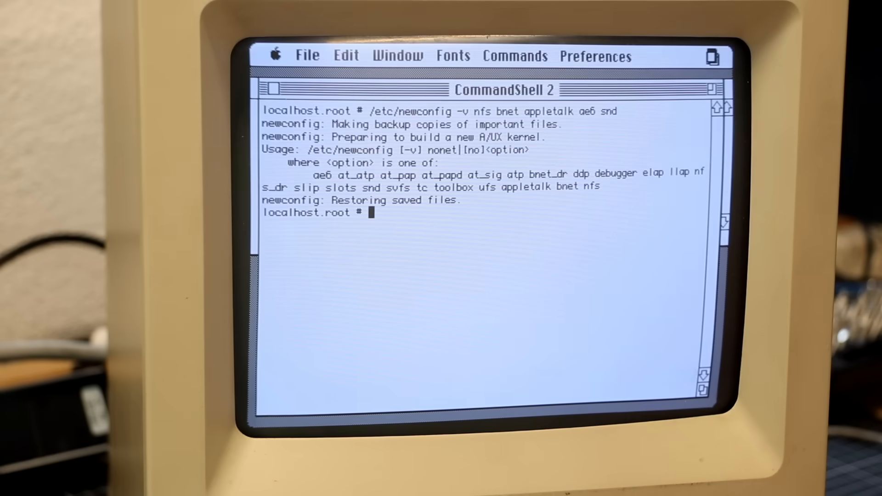
# Run /etc/newconfig -v ae6 snd appletalk bnet nfs and answer y to become a Yellow Pages client.
pyautogui.write('/etc/newconfig -v ae6 snd appletalk bnet nfs')
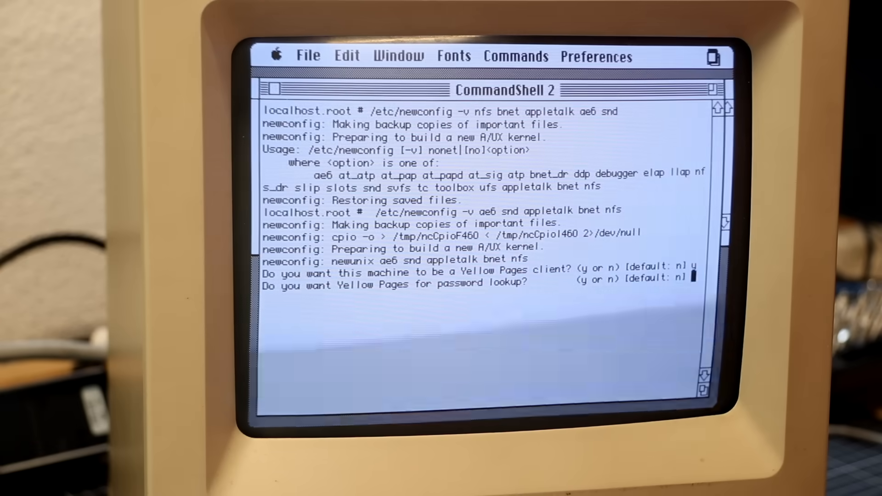
pyautogui.write('y')
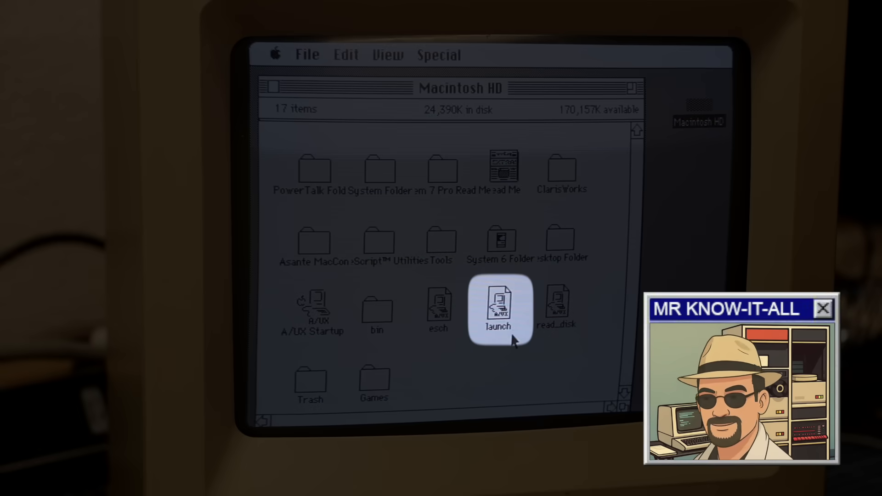
pyautogui.doubleClick(497, 310)
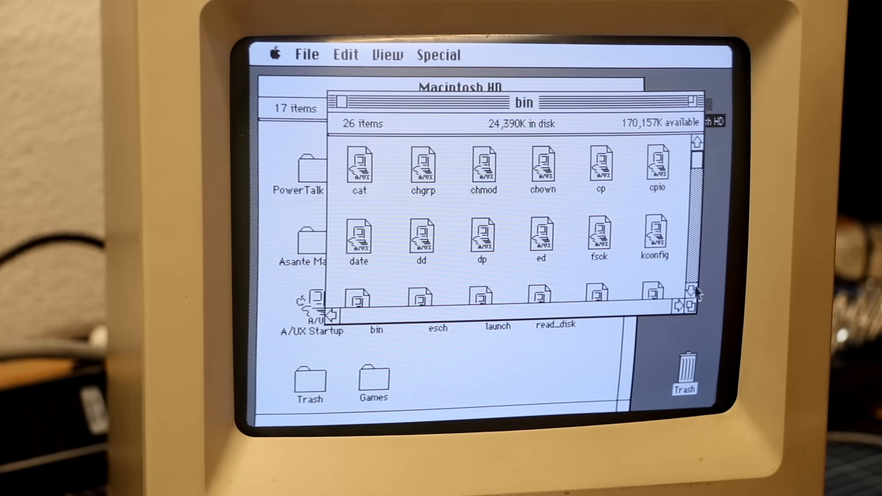
# Select the bin folder in the Finder to browse its A/UX utilities.
pyautogui.click(600, 236)
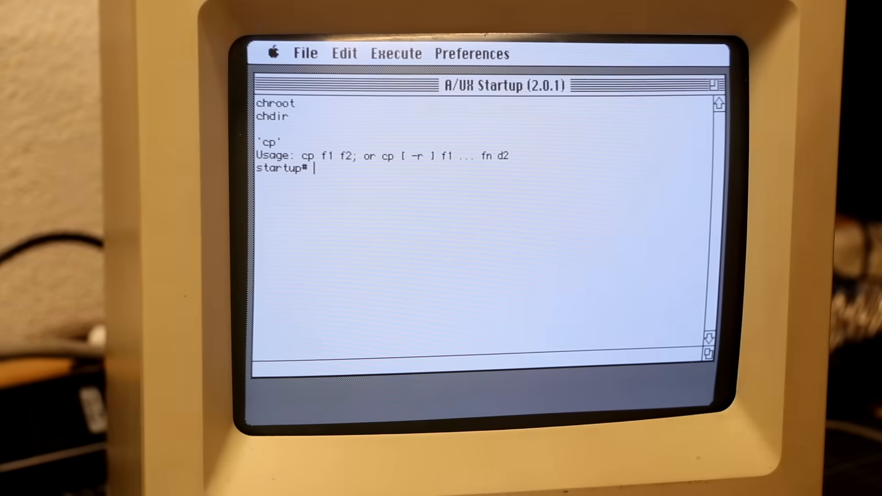
# Change directory and open /etc/inittab in ed at the startup# prompt.
pyautogui.write('cd /etc')
pyautogui.write('ed')
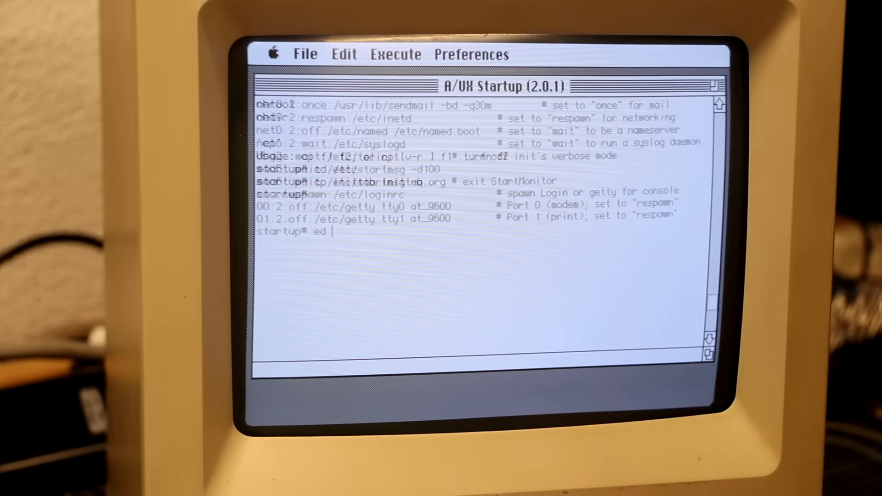
pyautogui.write('inittab')
pyautogui.write('5')
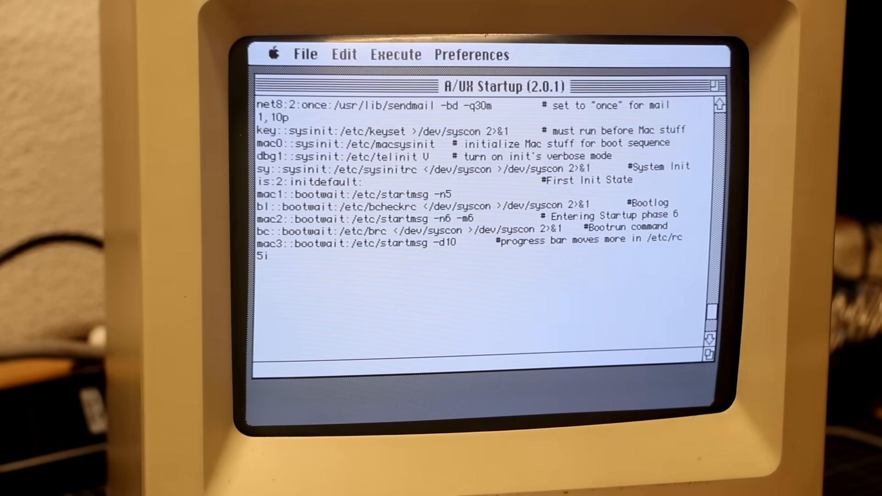
# Insert the line is:s:initdefault: so A/UX boots to single-user mode.
pyautogui.write('is')
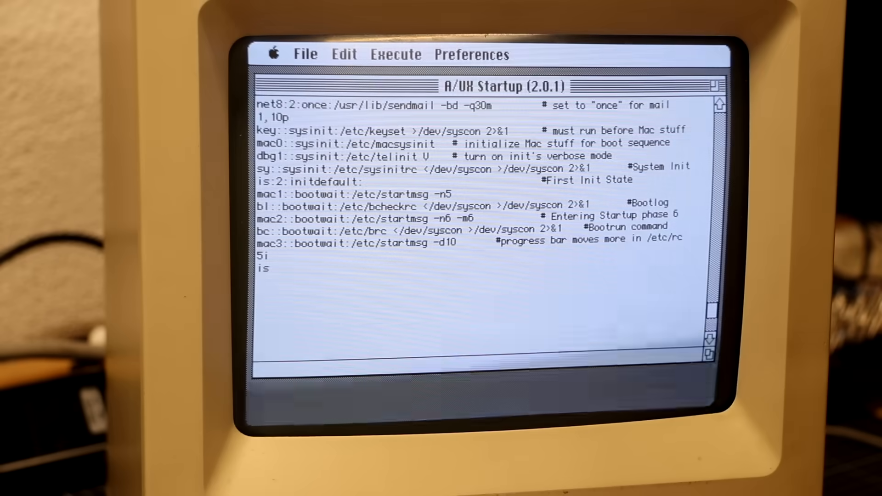
pyautogui.write(':s:')
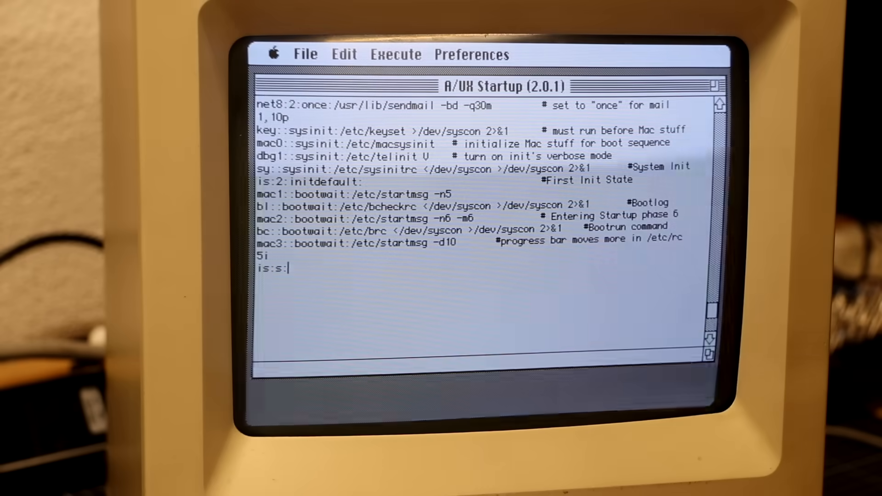
pyautogui.write('initde')
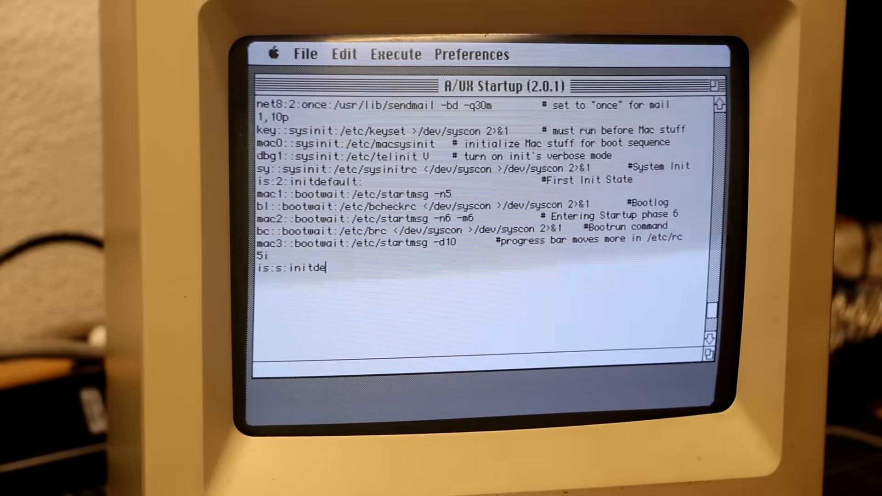
pyautogui.write('fault:')
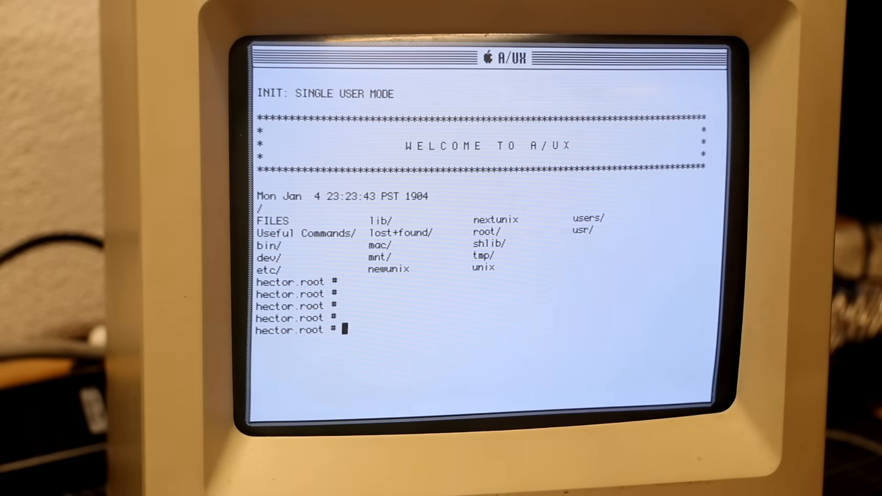
# In /etc, write a gateways entry: net default gateway 192.168.100.254 metric 1 passive.
pyautogui.write('cd /etc')
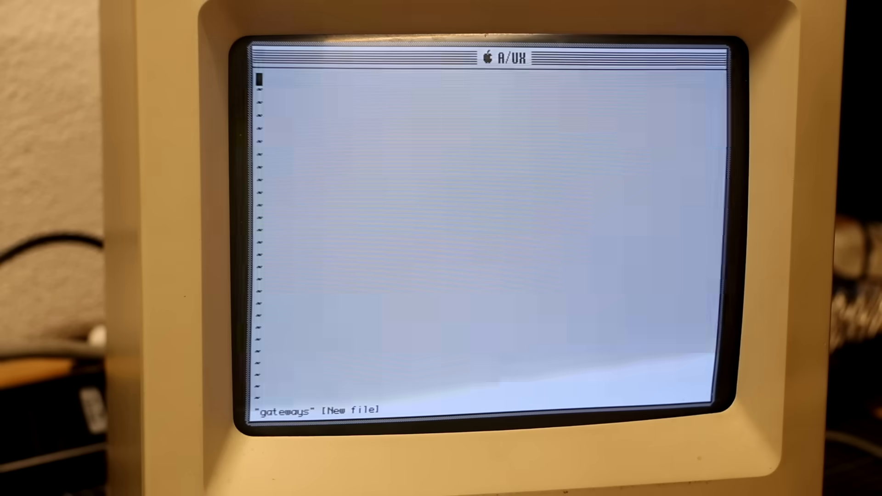
pyautogui.write('net default gateway 192.168.100.254 metric 1 passive')
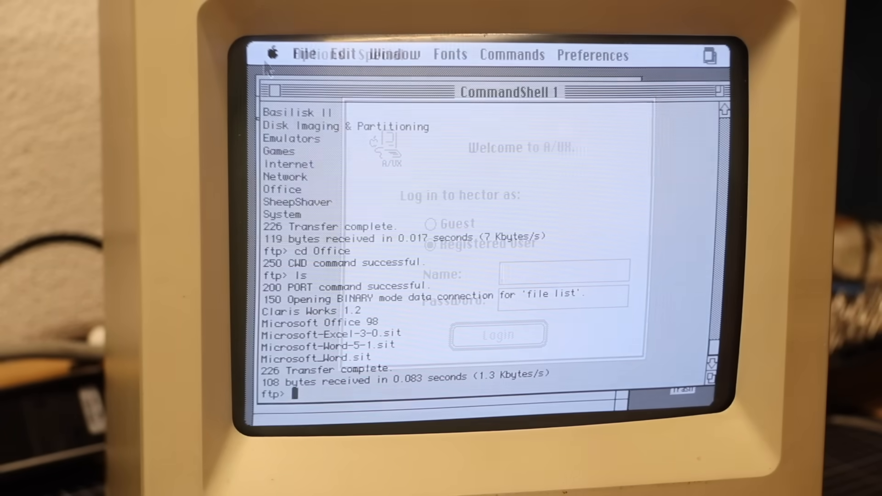
# Set the local folder to /tmp and get Microsoft_Word.sit over ftp.
pyautogui.write('lcd /tmp')
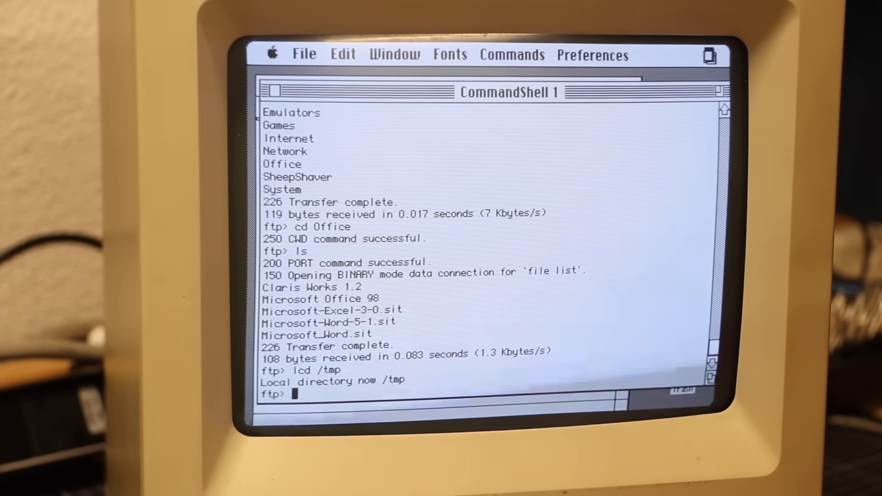
pyautogui.write('get Microsoft_Word.sit')
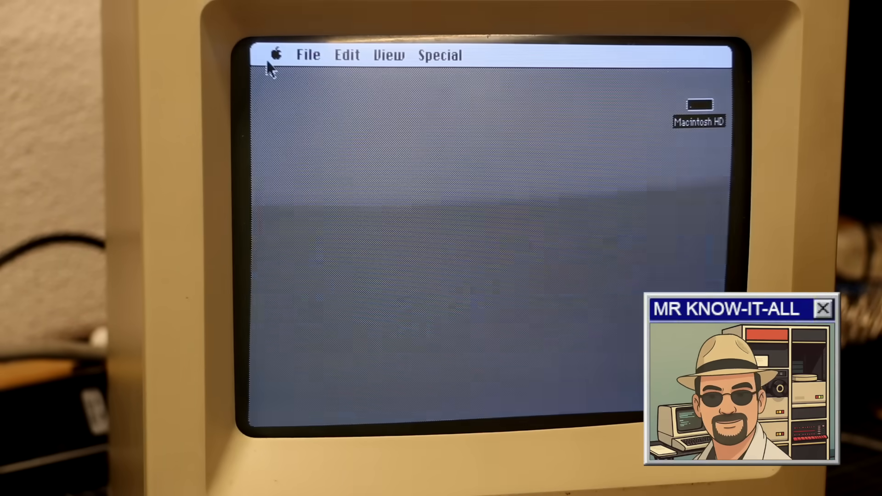
# Show the System Picker Read-Me document from the Apple menu.
pyautogui.click(276, 54)
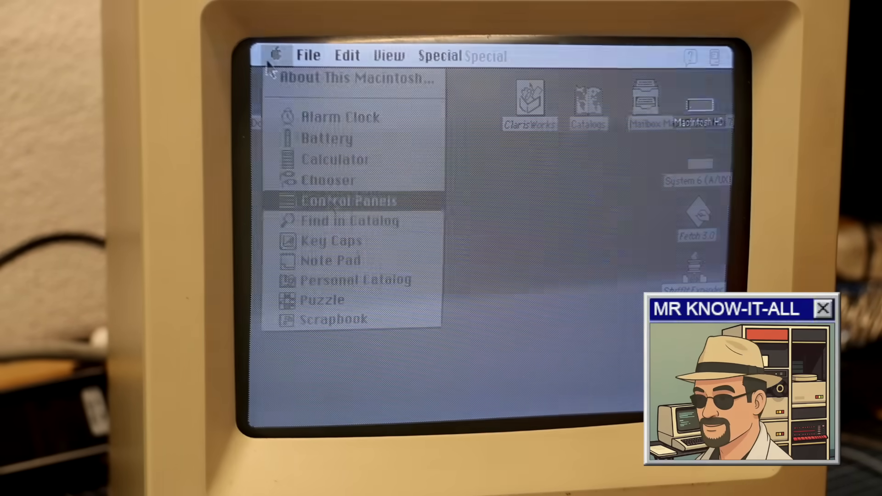
pyautogui.click(340, 201)
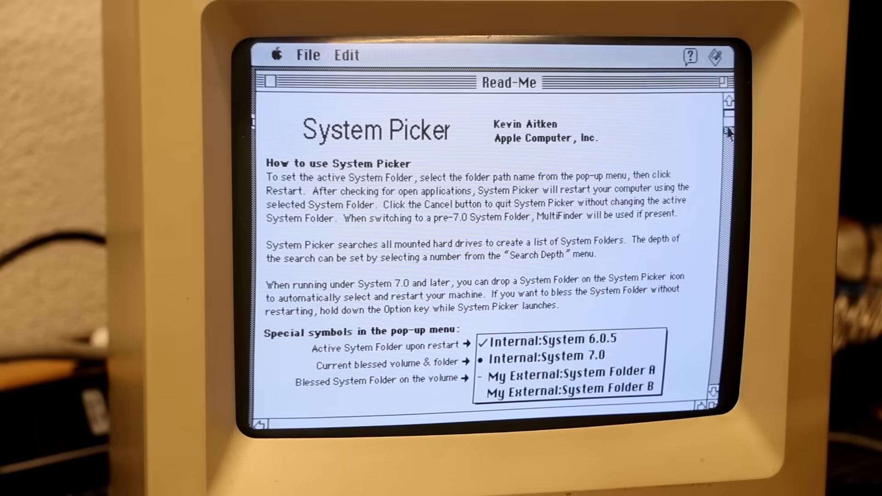
# Close the Read-Me and launch the System Picker application.
pyautogui.click(270, 82)
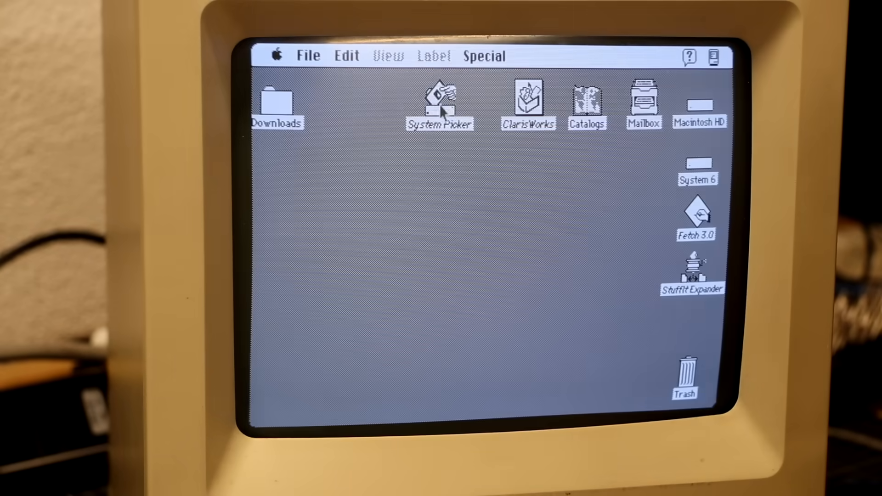
pyautogui.click(440, 104)
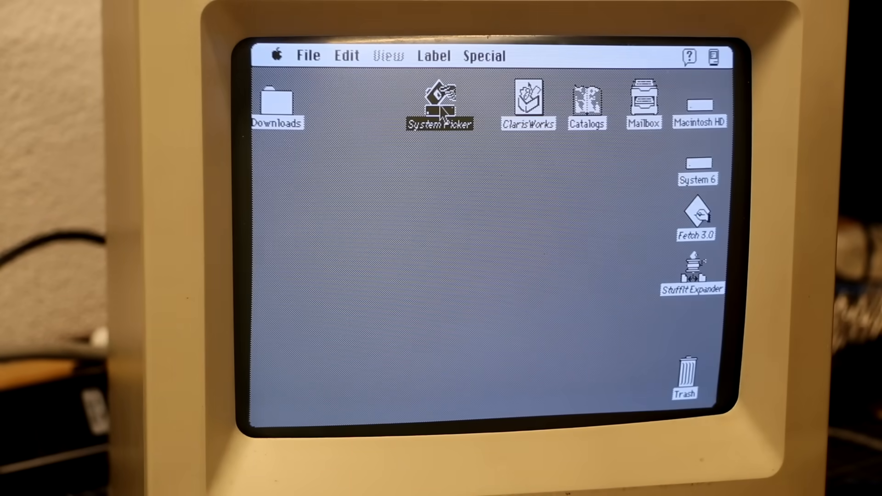
pyautogui.doubleClick(439, 104)
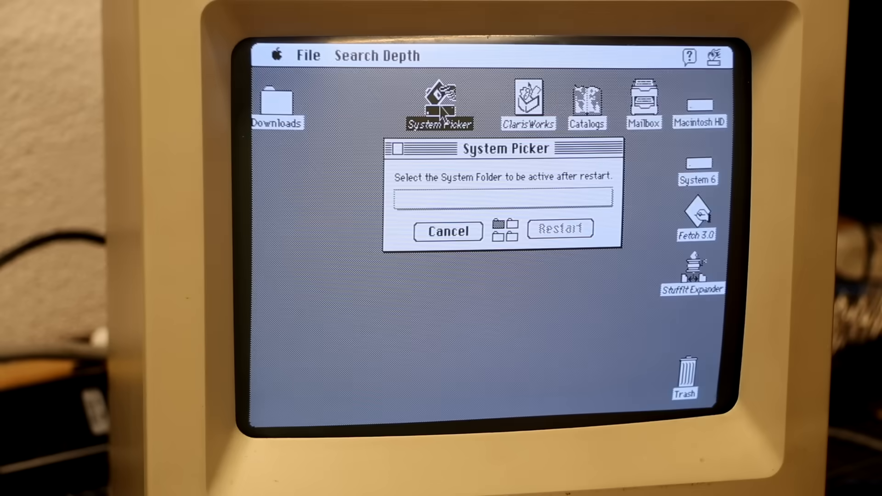
# Choose Macintosh HD's System 6 Folder as the active system and restart into it.
pyautogui.click(503, 199)
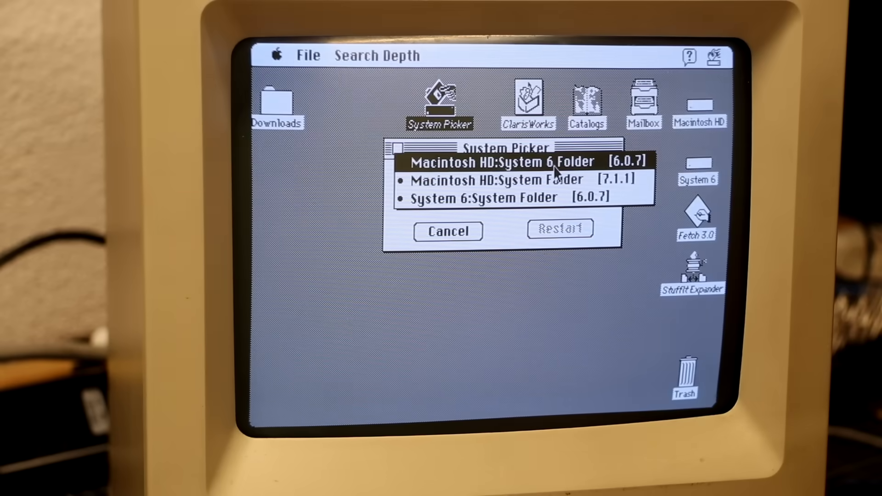
pyautogui.click(517, 181)
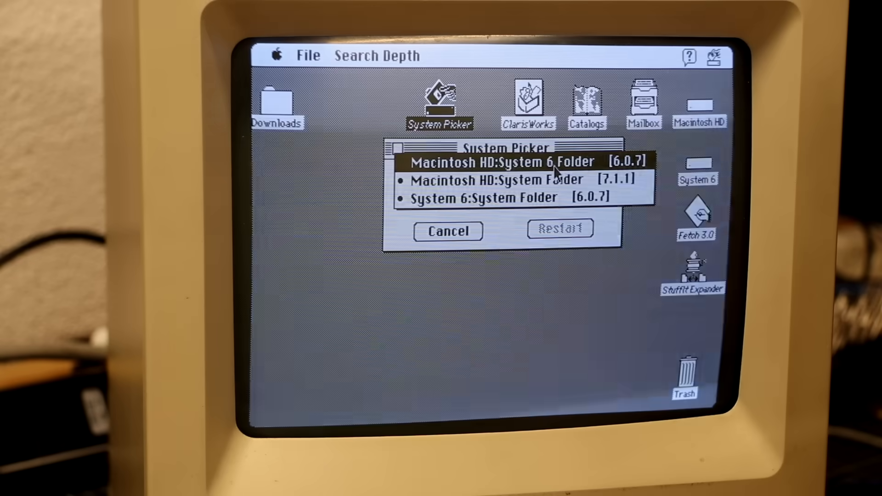
pyautogui.click(501, 180)
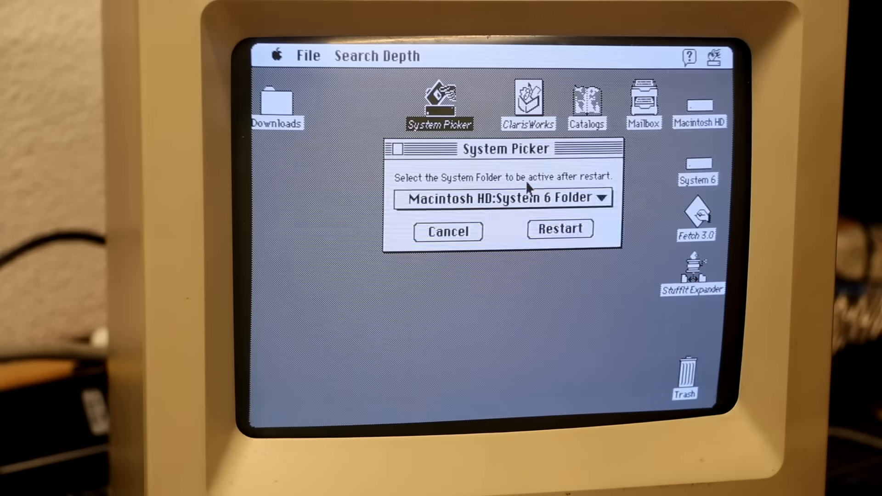
pyautogui.click(501, 198)
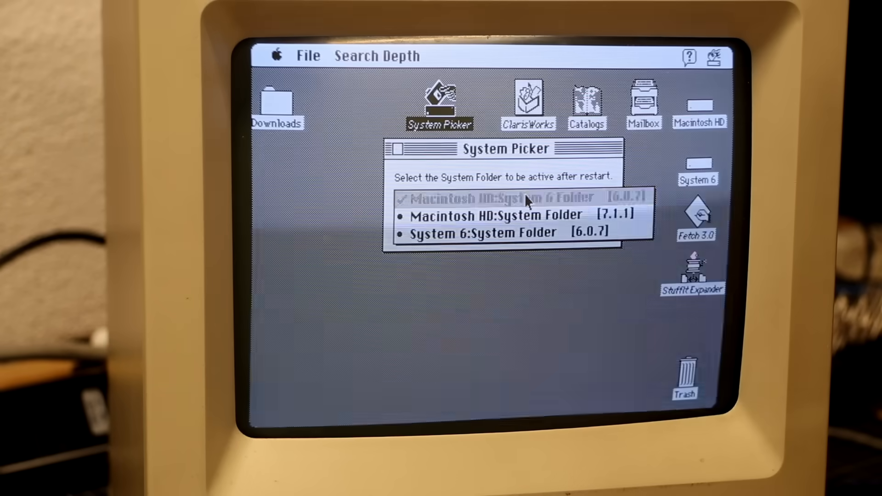
pyautogui.click(502, 198)
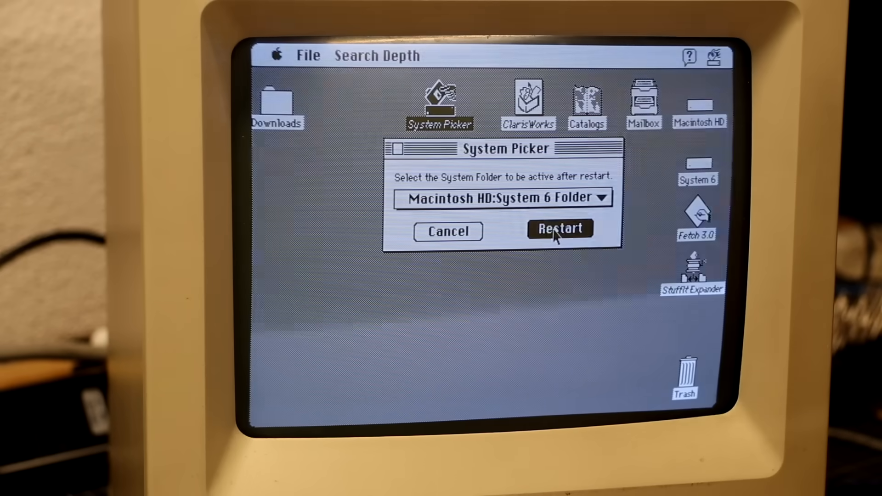
pyautogui.click(560, 232)
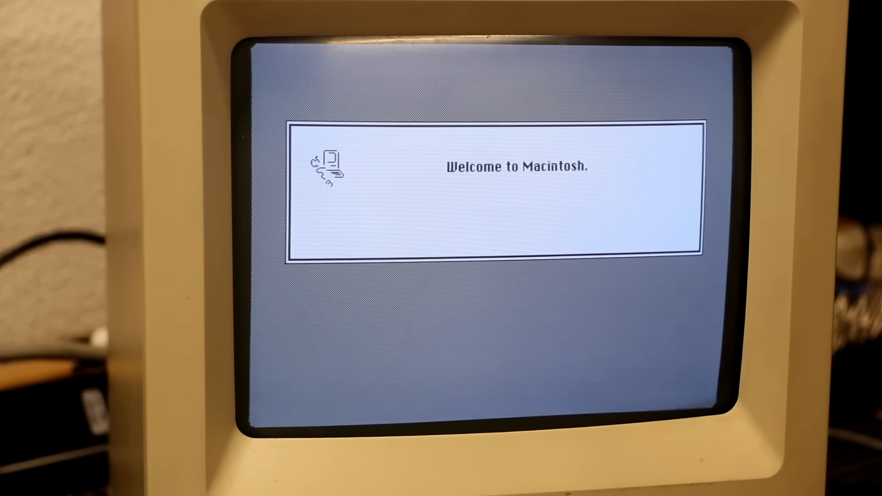
# Select A/UX Startup on Macintosh HD and make it the startup application via Special > Set Startup.
pyautogui.click(277, 55)
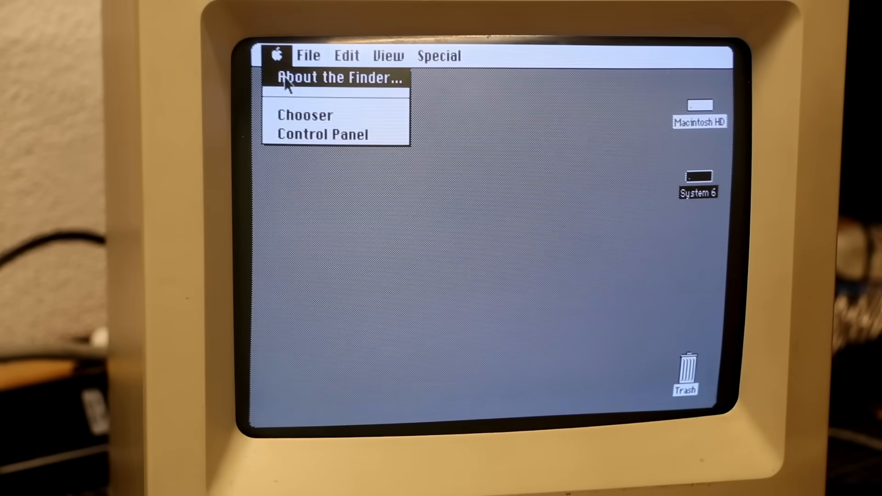
pyautogui.click(337, 77)
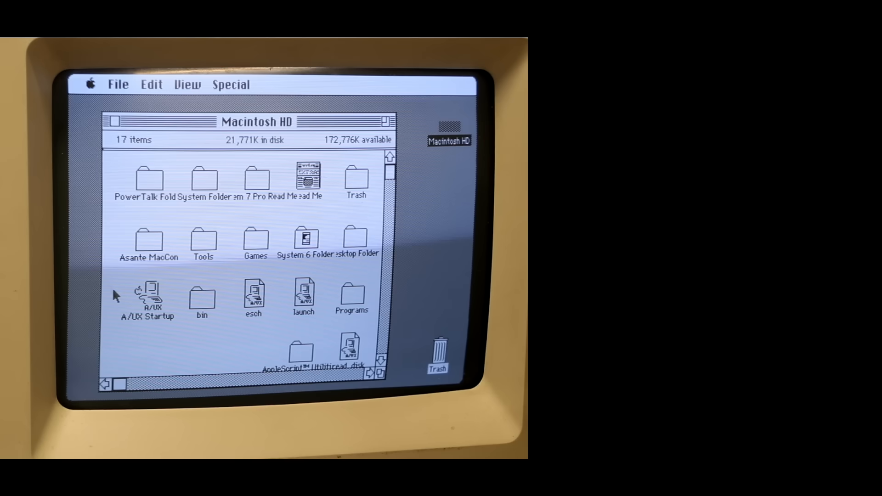
pyautogui.click(148, 295)
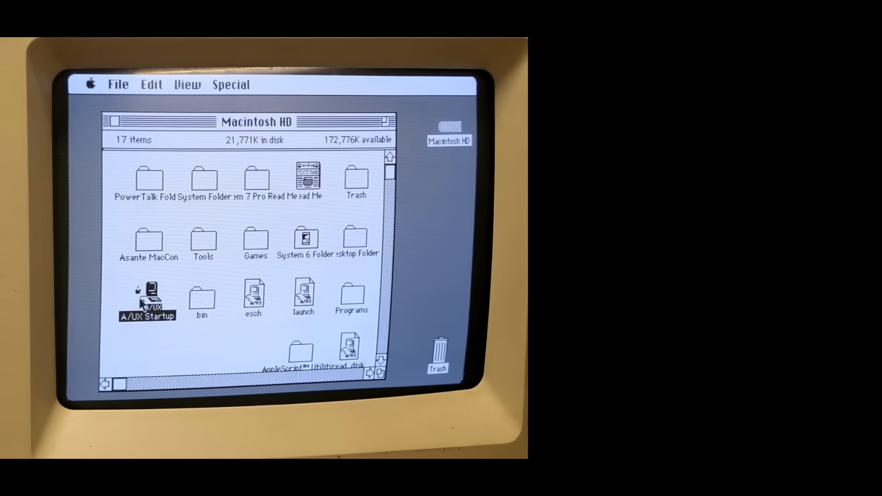
pyautogui.click(231, 85)
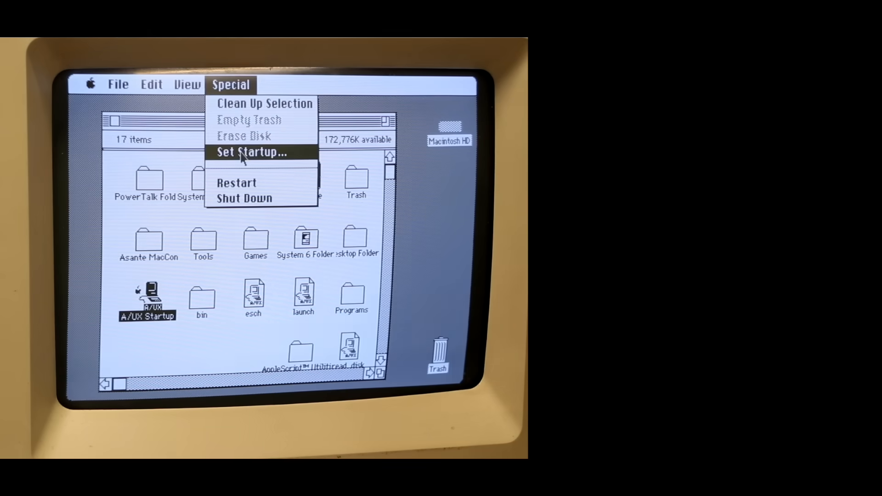
pyautogui.click(252, 153)
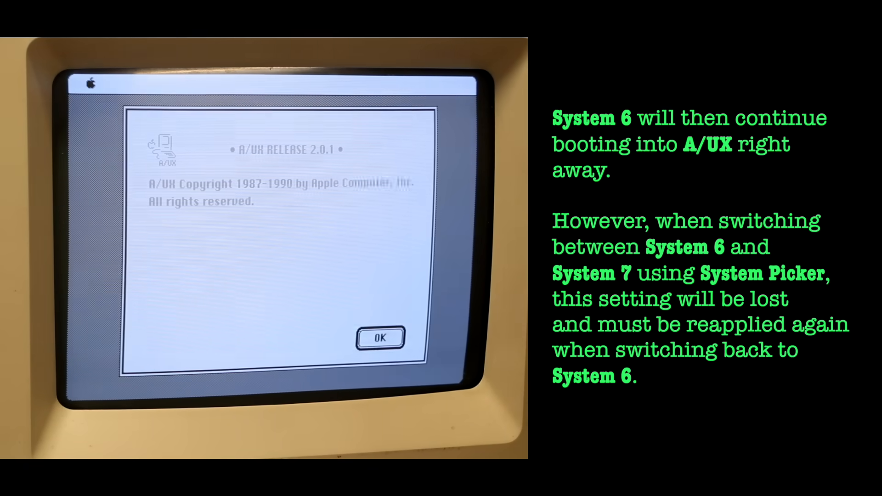
# Dismiss the A/UX 2.0.1 release notice and, once booted, show Macintosh HD's contents.
pyautogui.click(382, 338)
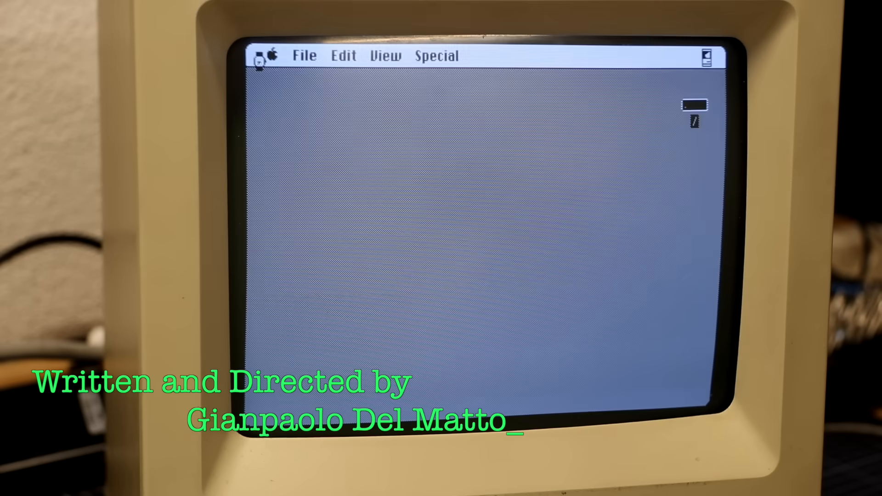
pyautogui.doubleClick(694, 105)
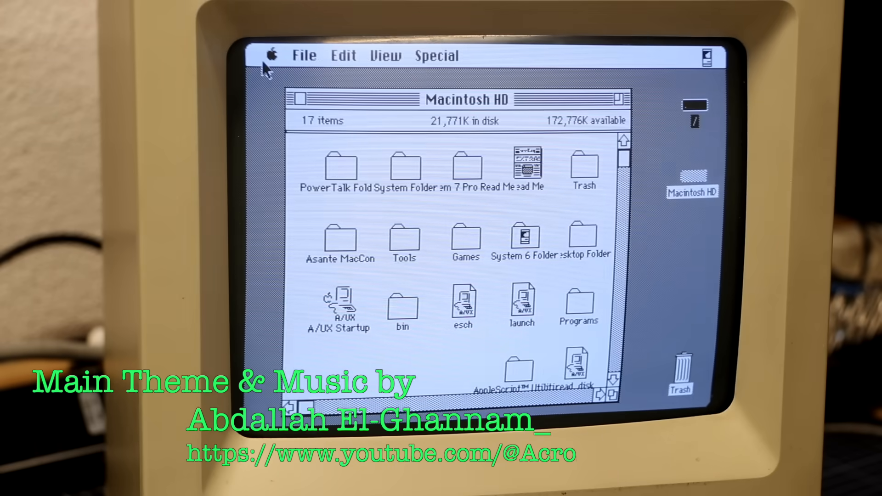